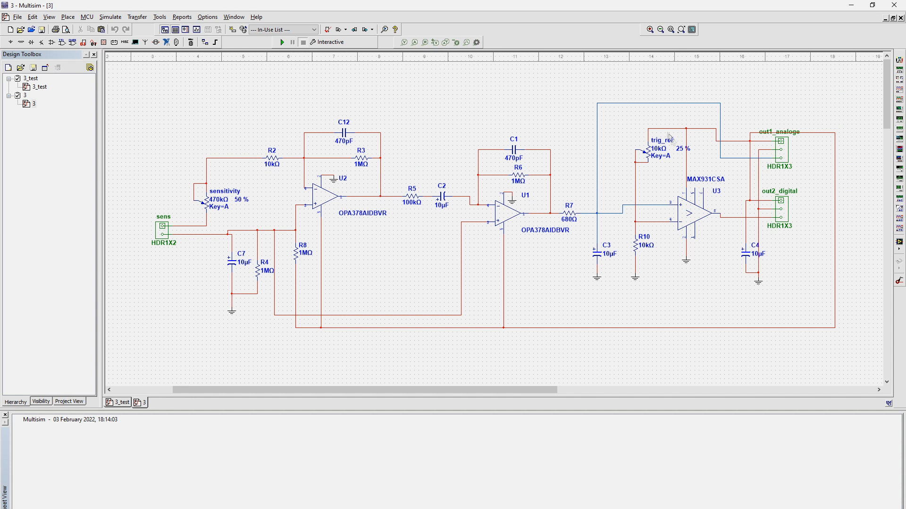
pyautogui.moveTo(826, 196)
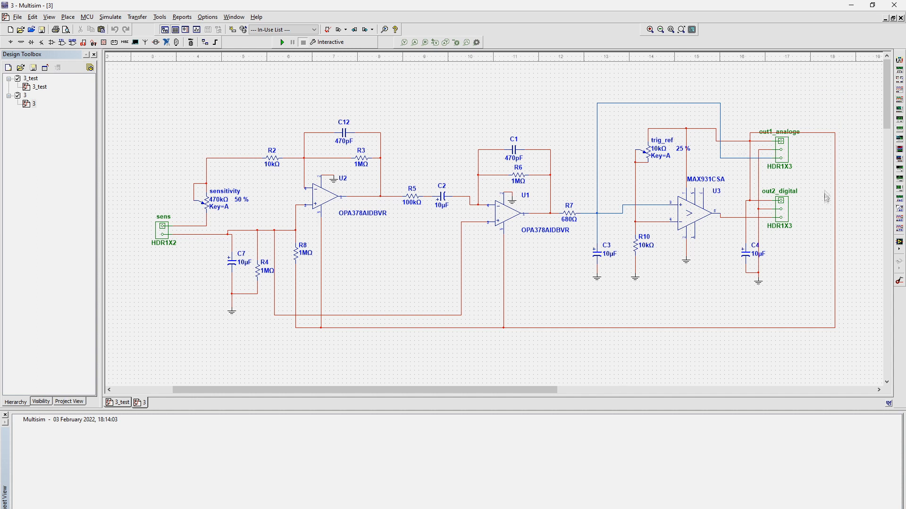
pyautogui.moveTo(819, 256)
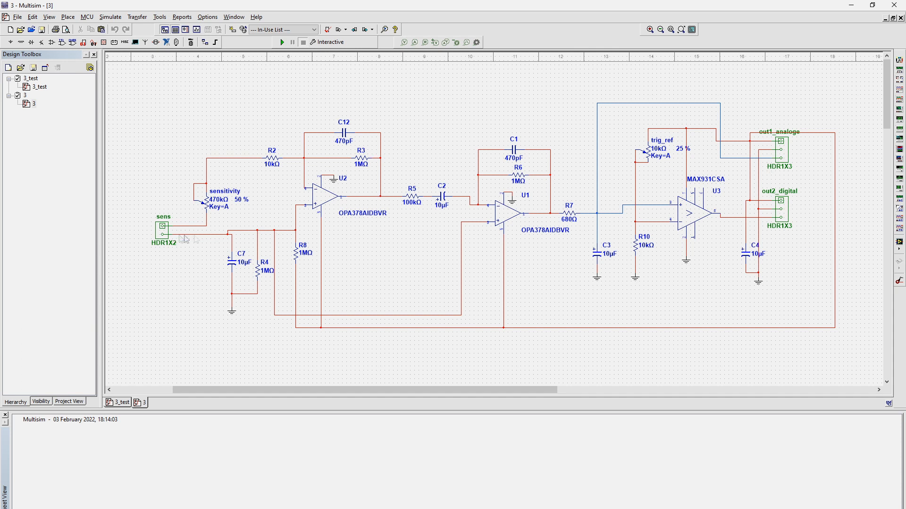
pyautogui.moveTo(768, 163)
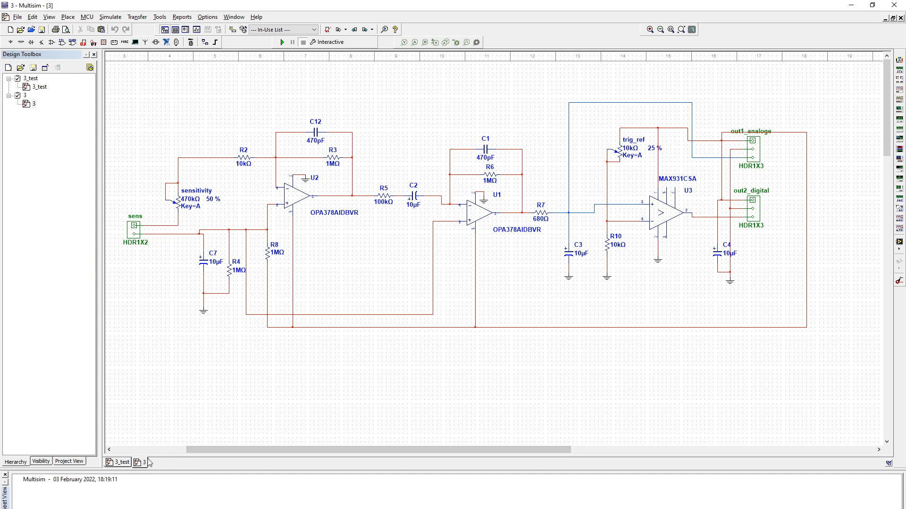
# Step: Show the 3_test schematic with the XSC1 oscilloscope and XFG1 function generator panels
pyautogui.click(120, 462)
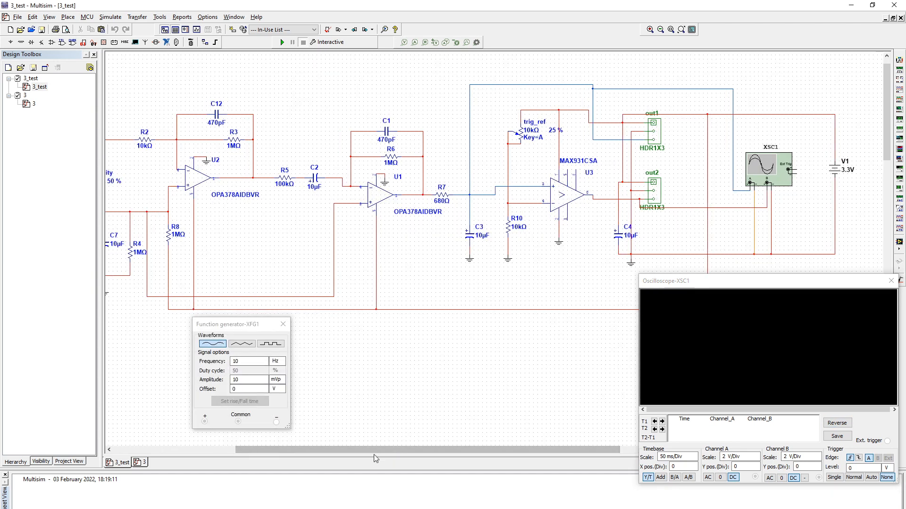
pyautogui.hscroll(-3)
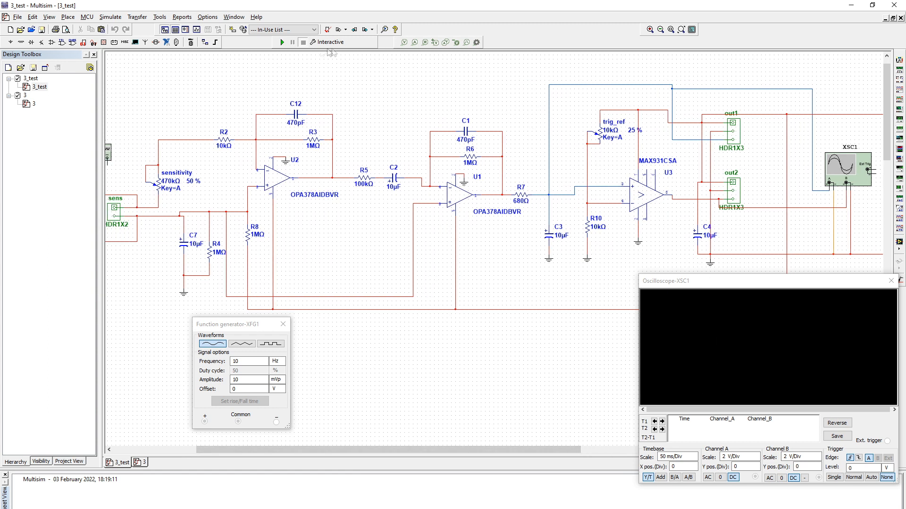
# Step: Run the simulation and raise the trig_ref potentiometer to 55% while watching the oscilloscope pulses
pyautogui.click(292, 42)
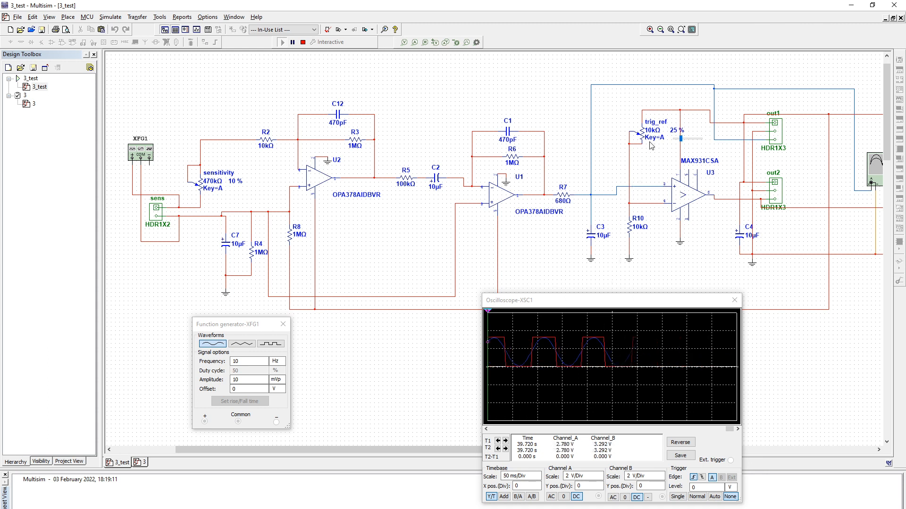
pyautogui.click(678, 141)
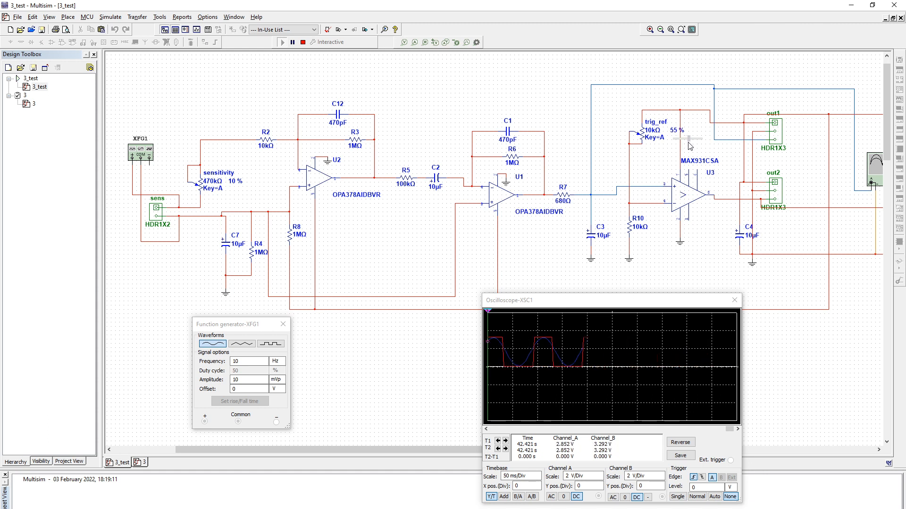
pyautogui.click(685, 139)
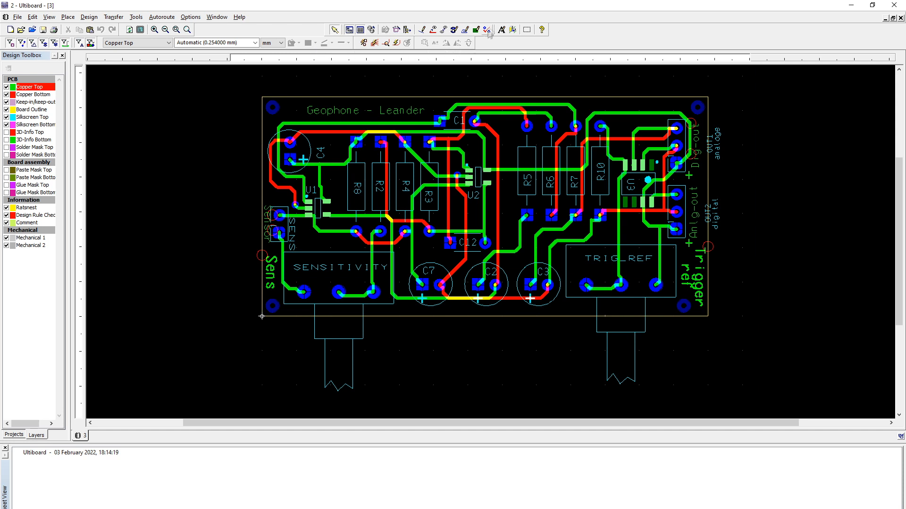
pyautogui.moveTo(511, 29)
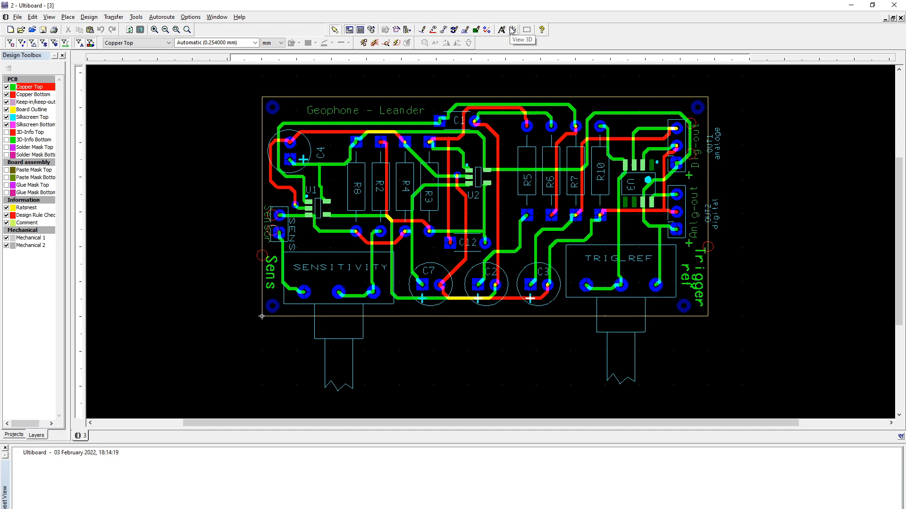
# Step: View the geophone board in 3D and uncheck Parts to reveal the bare PCB
pyautogui.click(510, 30)
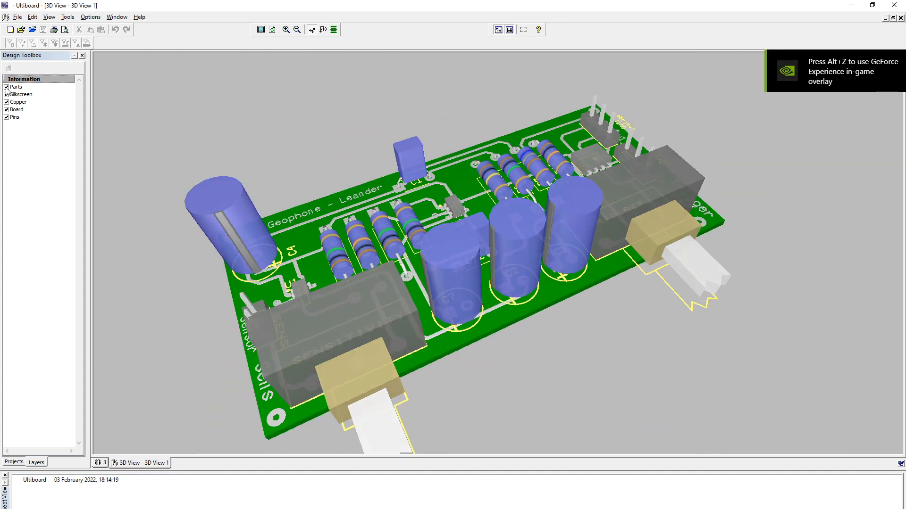
pyautogui.click(7, 87)
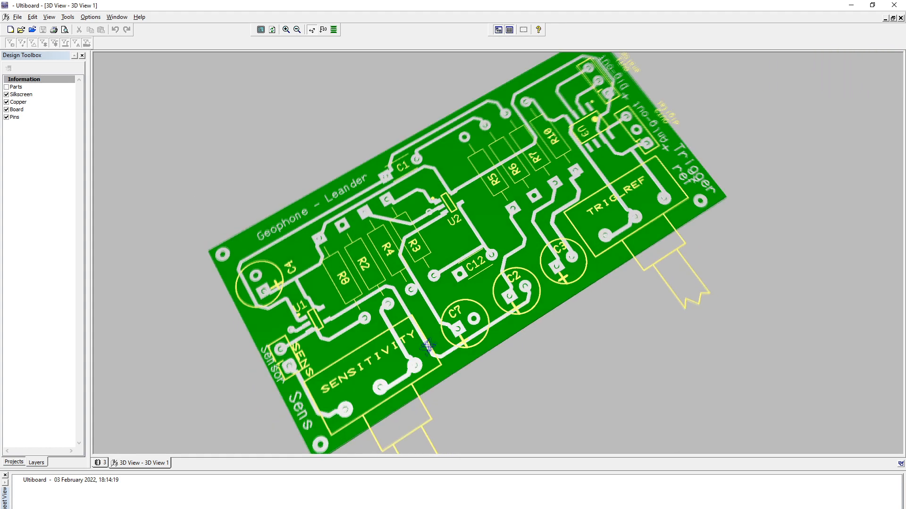